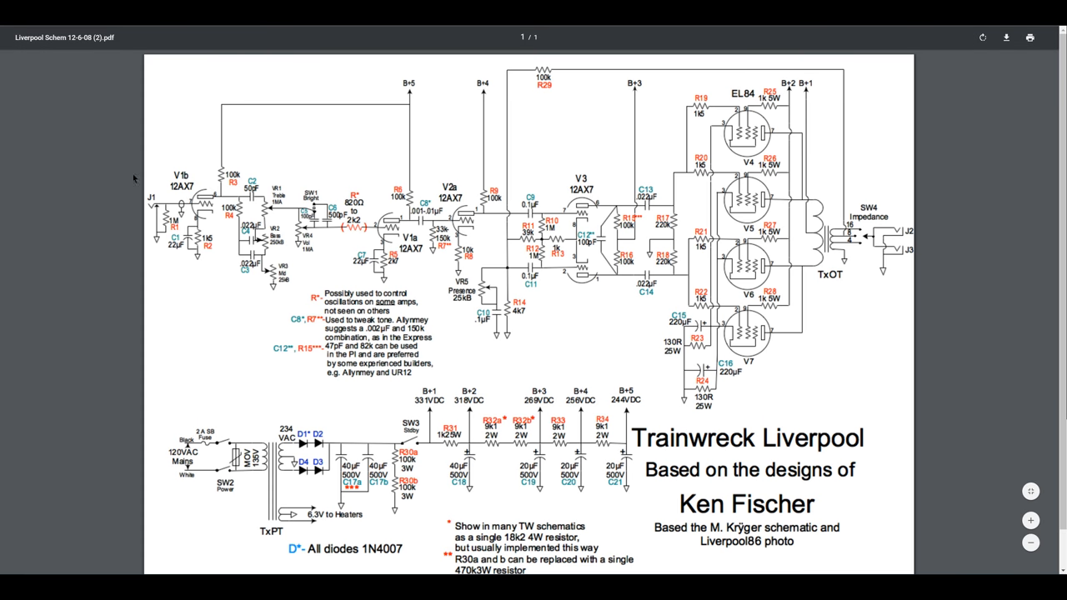
mouse_move(354, 129)
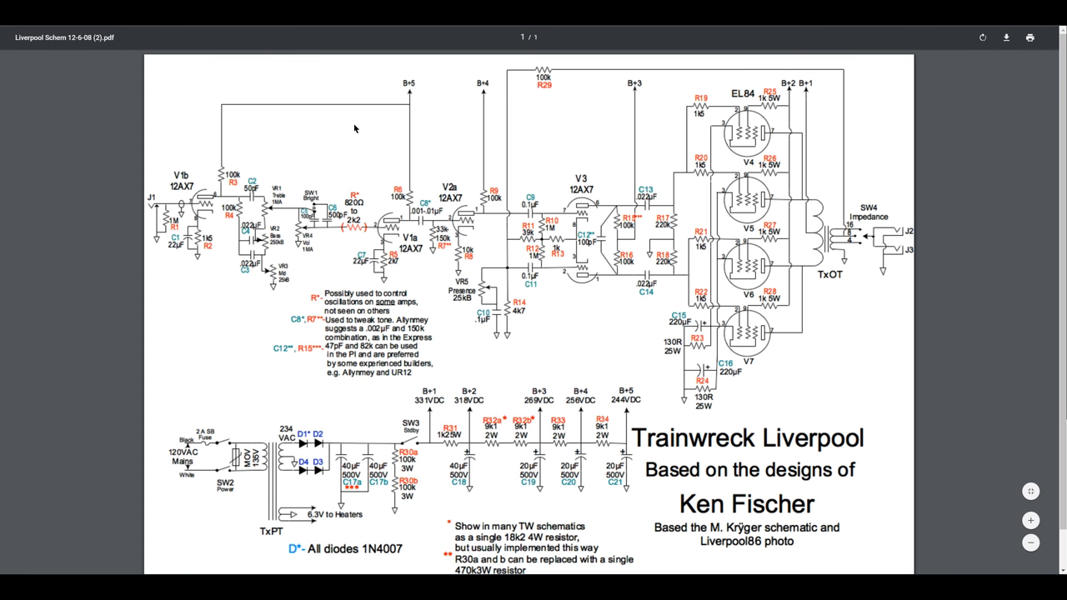
mouse_move(271, 122)
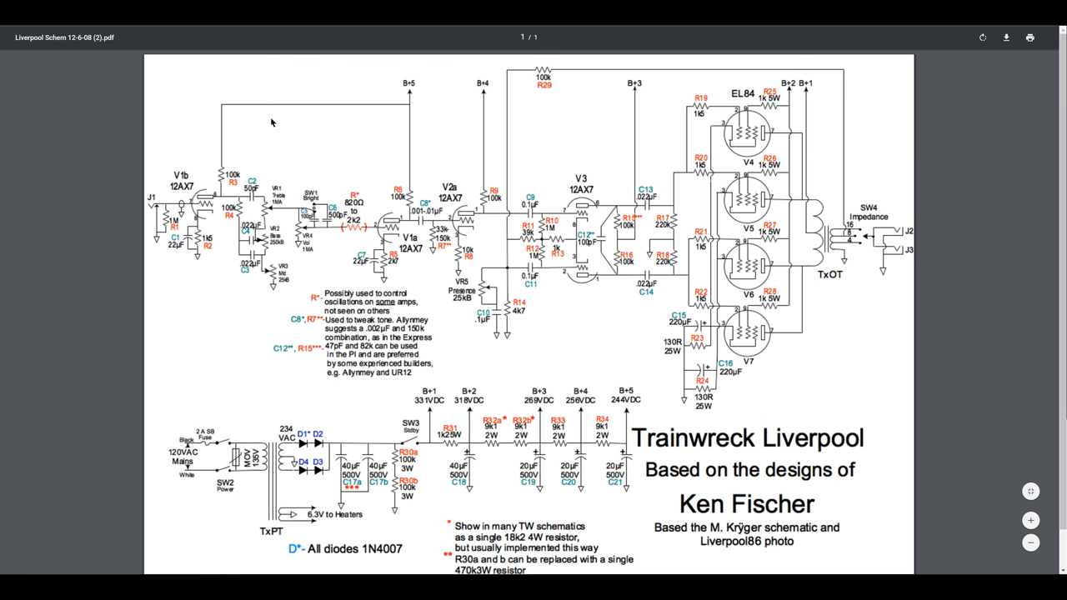
mouse_move(271, 123)
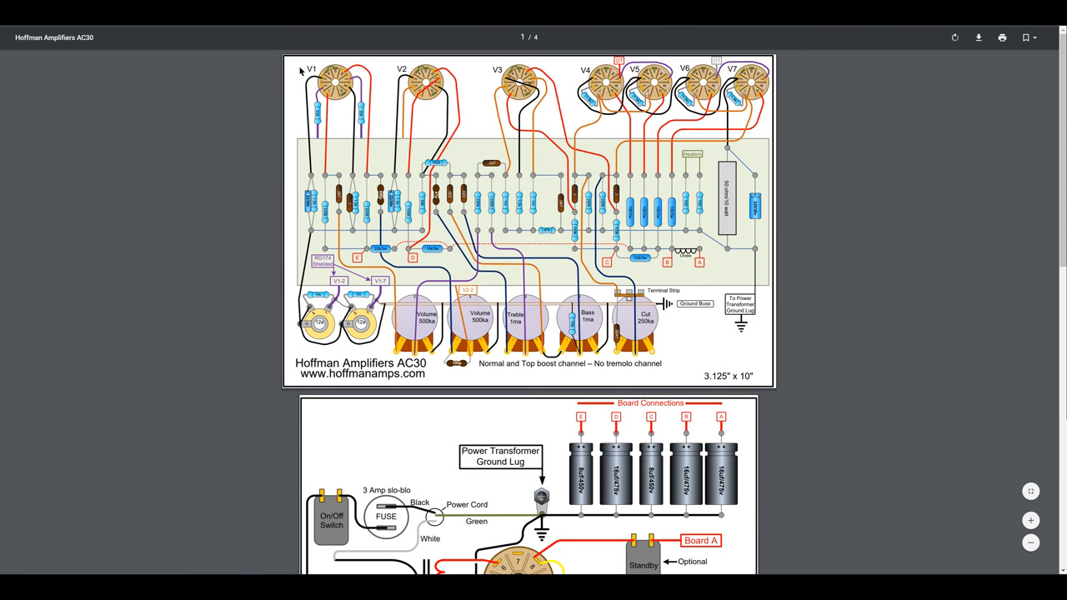
mouse_move(225, 107)
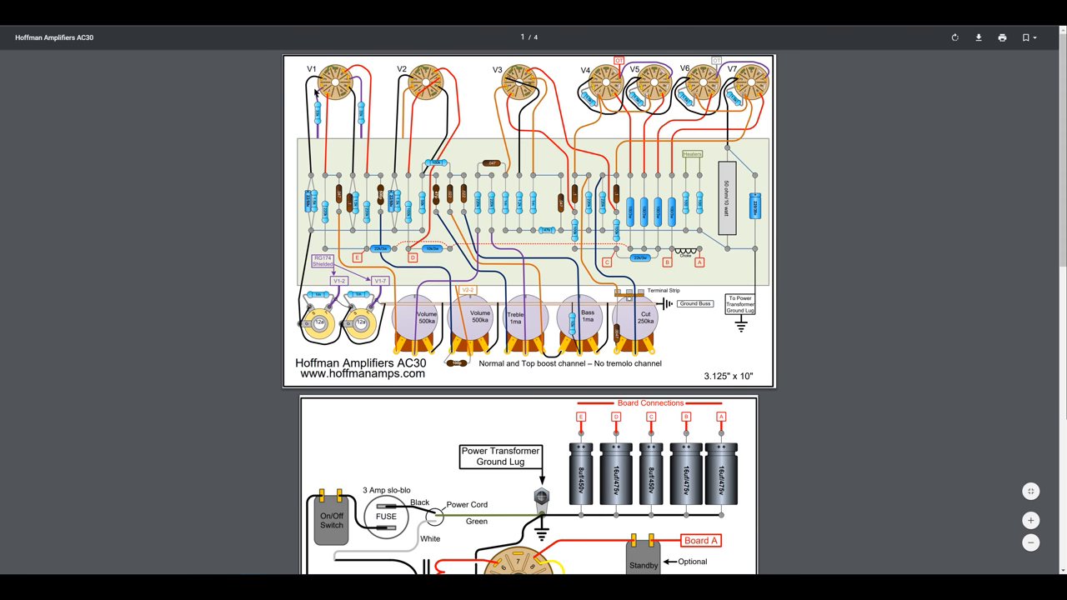
mouse_move(329, 117)
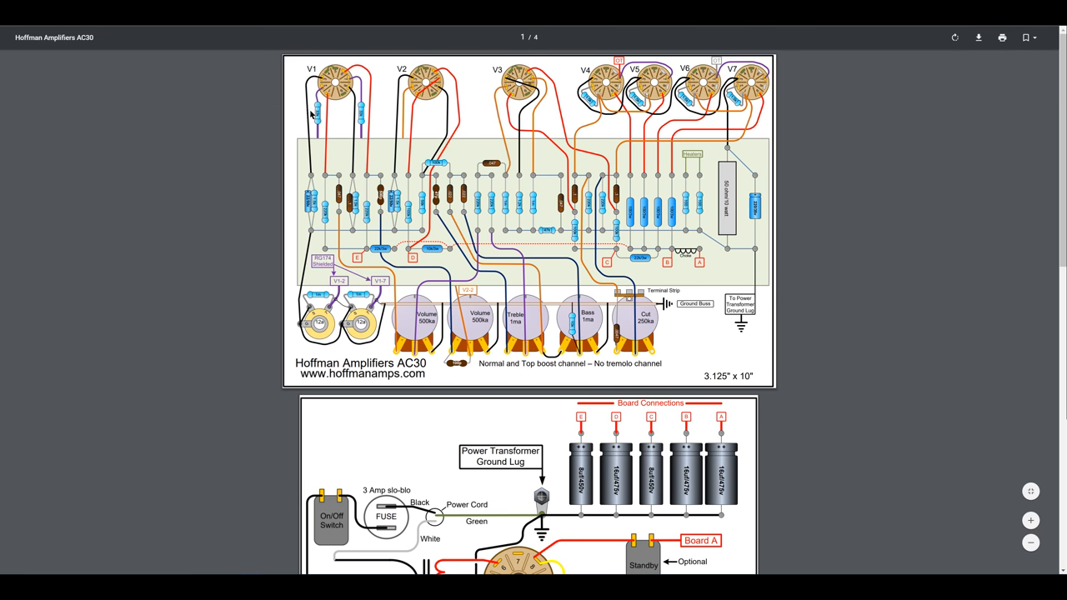
mouse_move(273, 71)
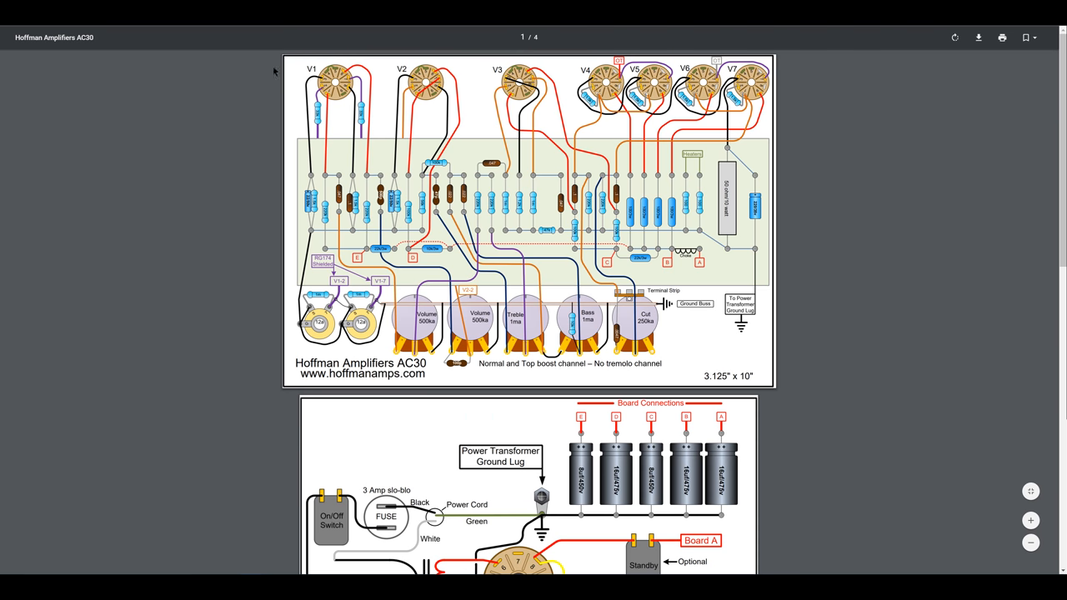
mouse_move(373, 65)
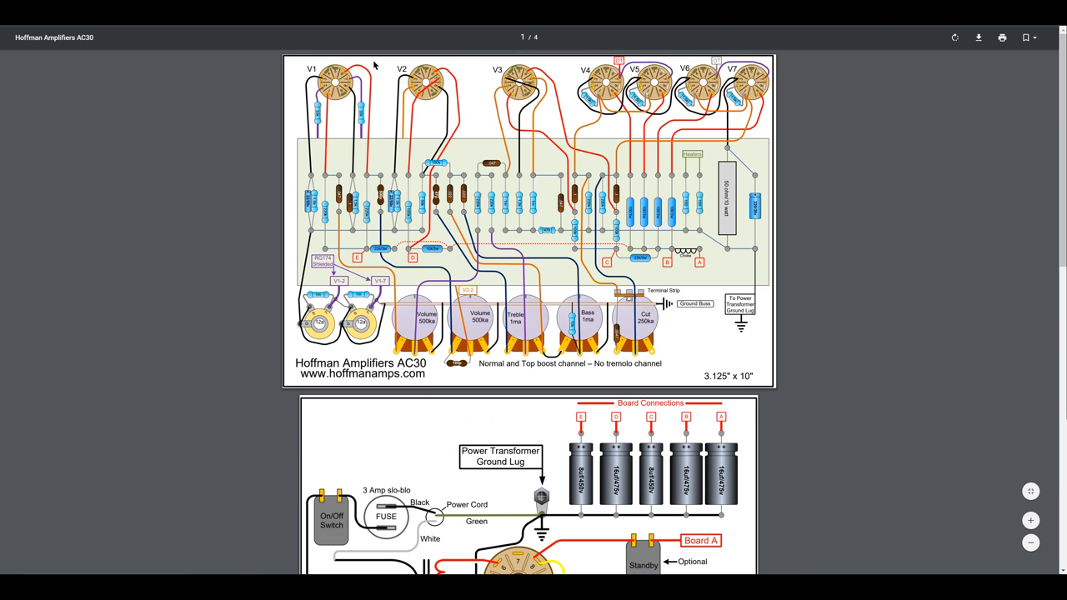
scroll("down", 3)
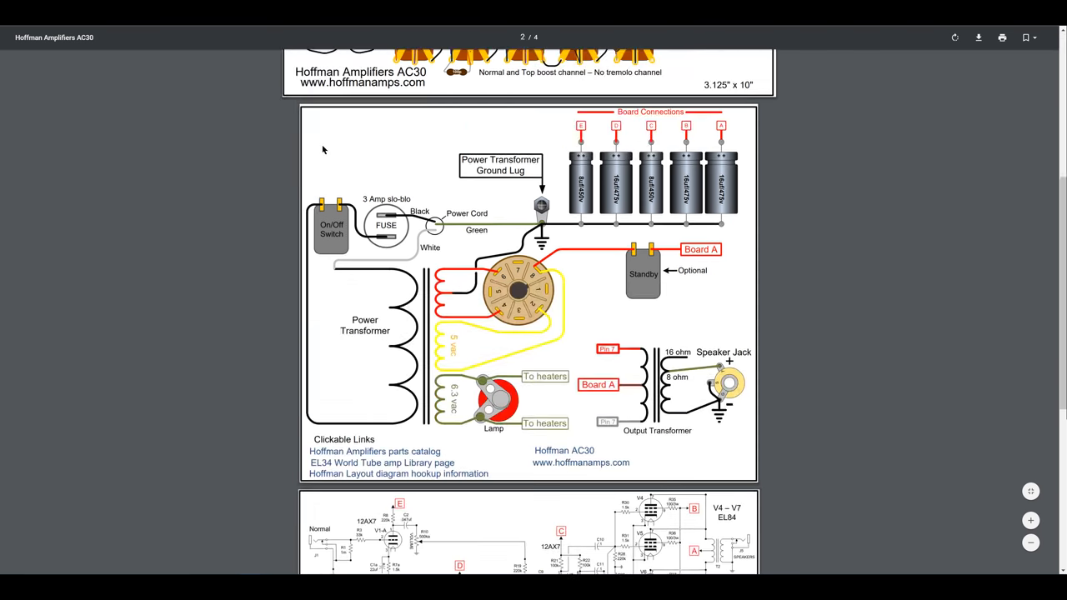
scroll("down", 3)
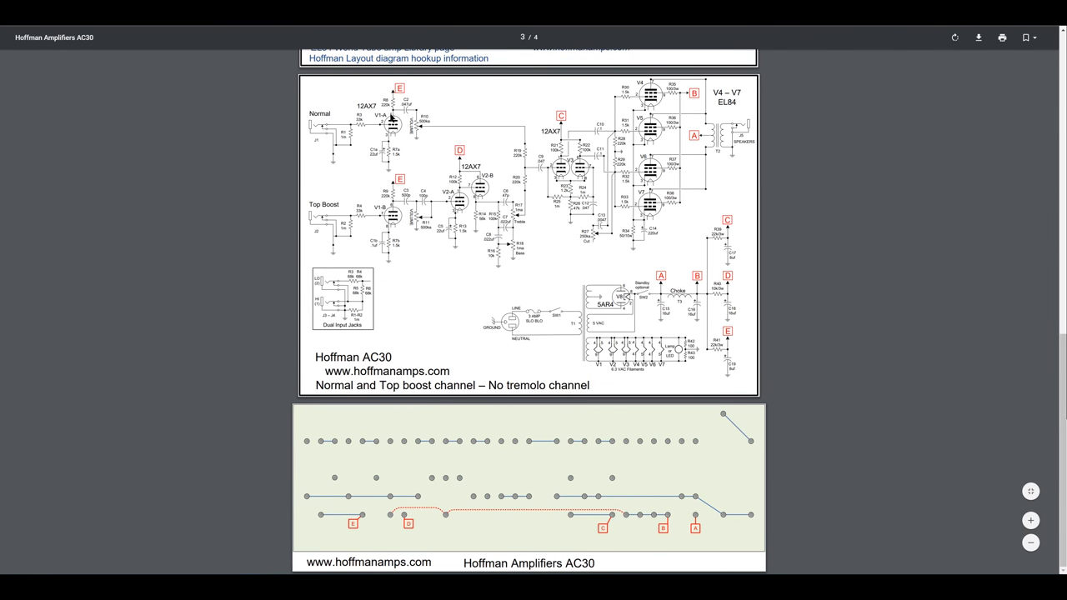
mouse_move(326, 101)
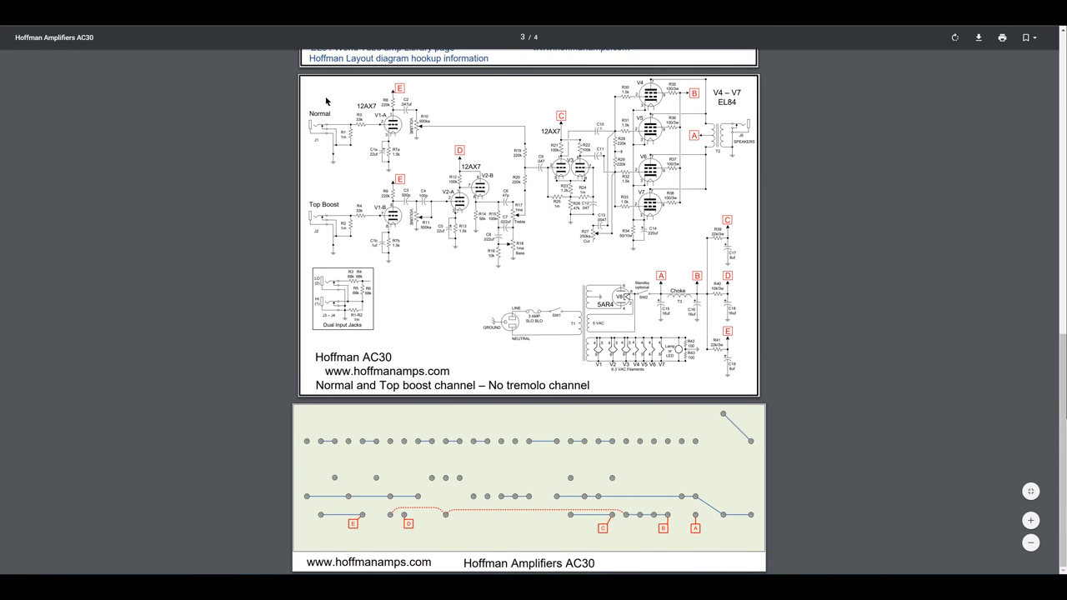
mouse_move(314, 177)
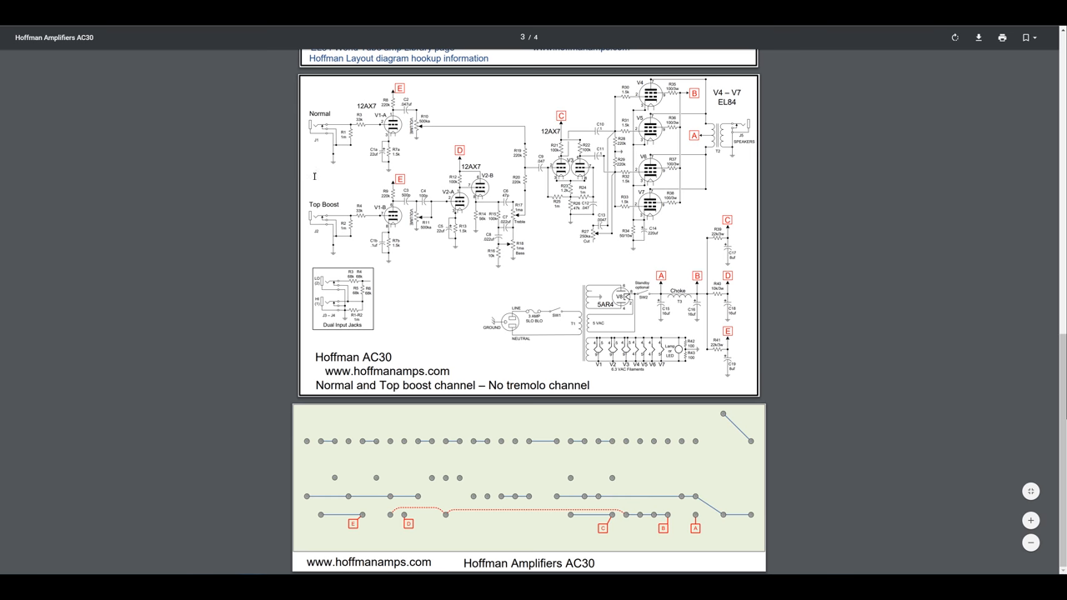
mouse_move(321, 169)
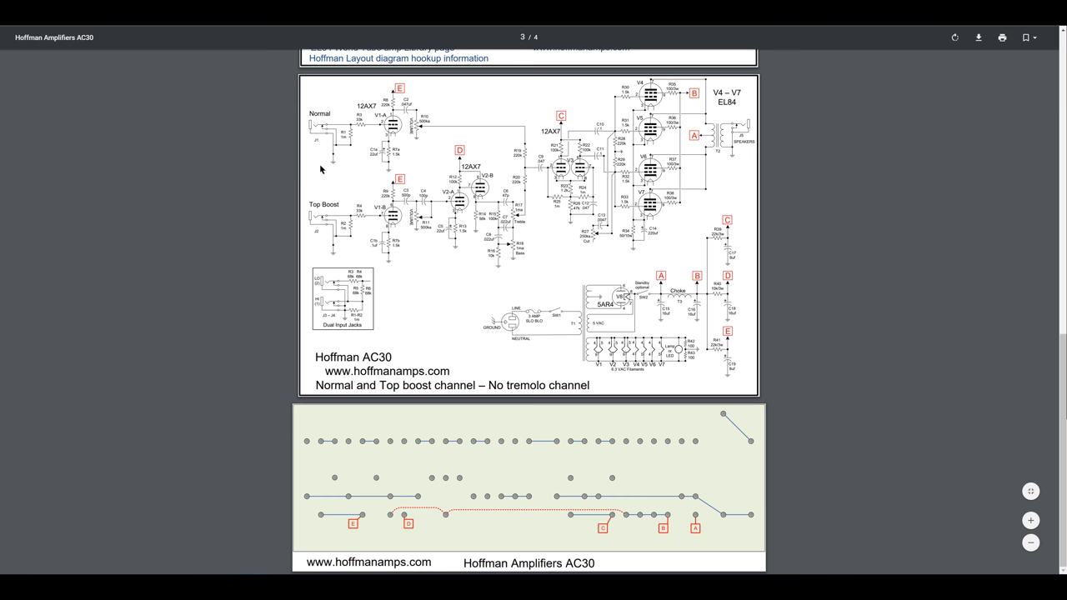
mouse_move(274, 159)
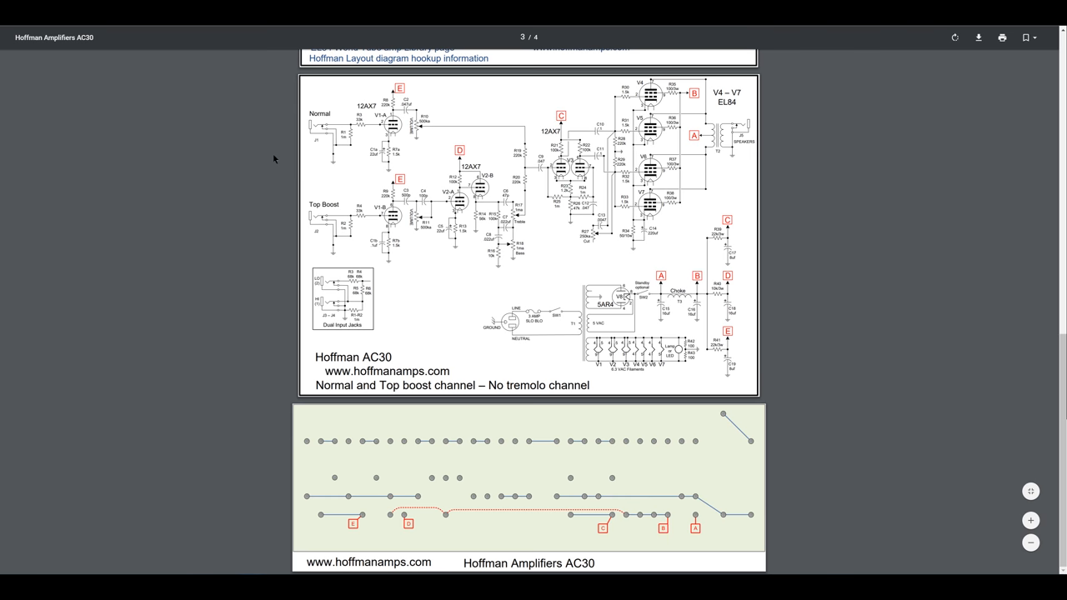
scroll("up", 3)
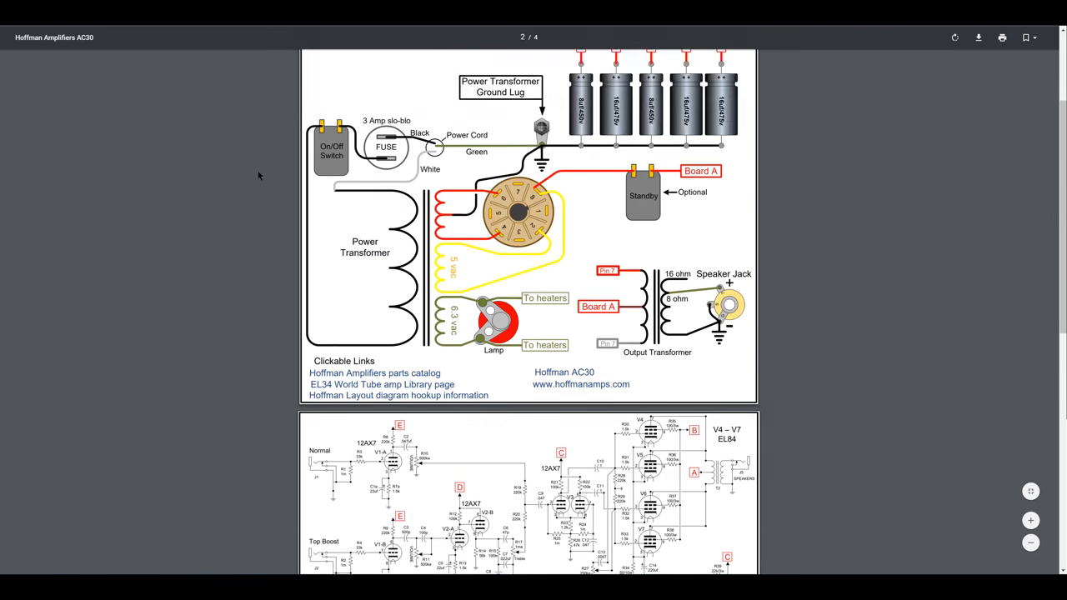
scroll("up", 3)
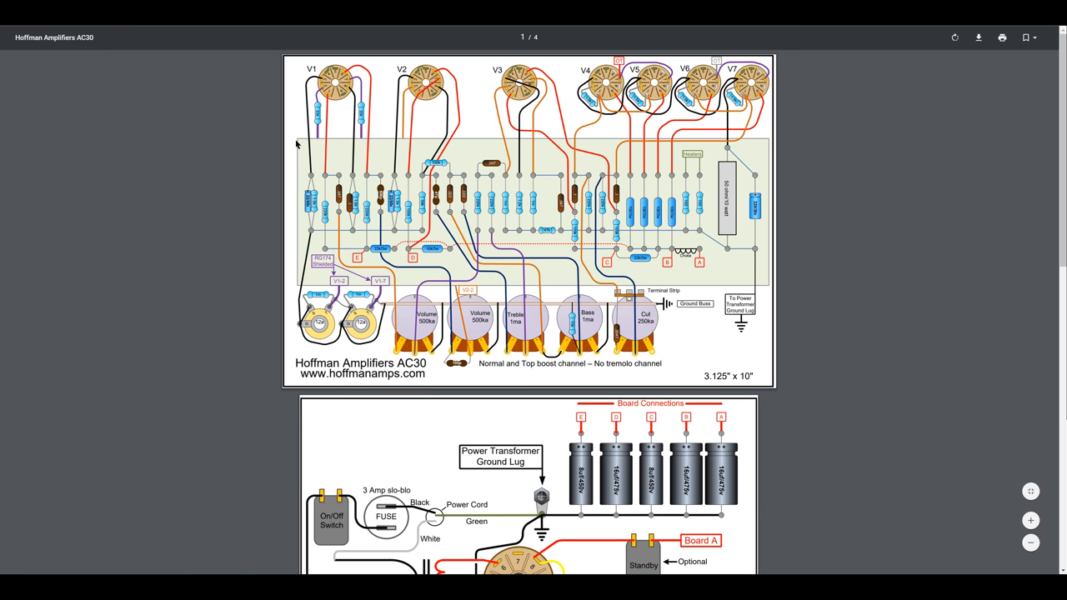
mouse_move(262, 120)
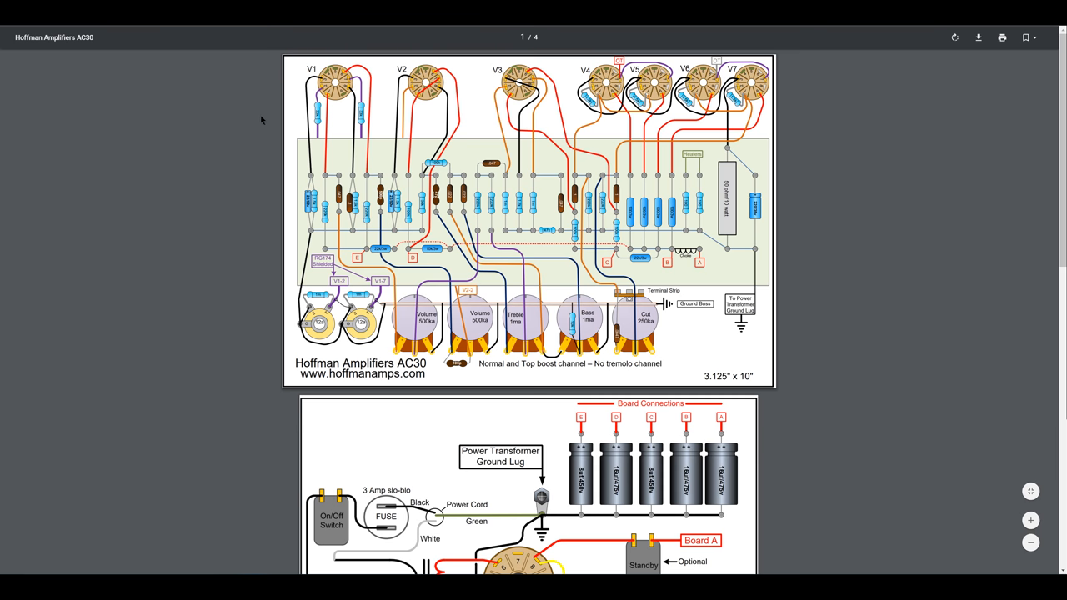
mouse_move(246, 99)
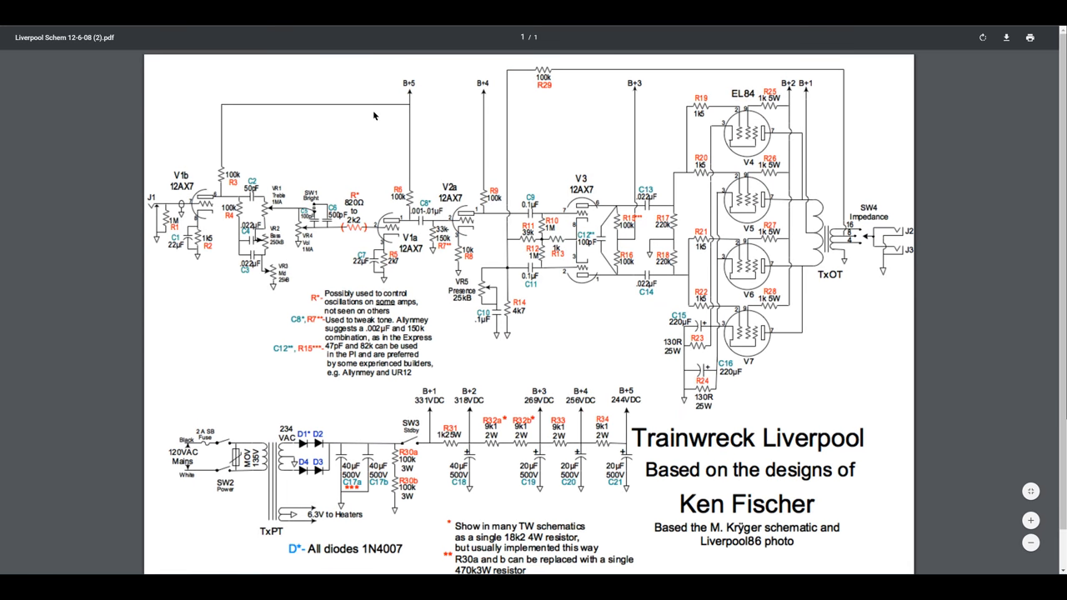
mouse_move(213, 143)
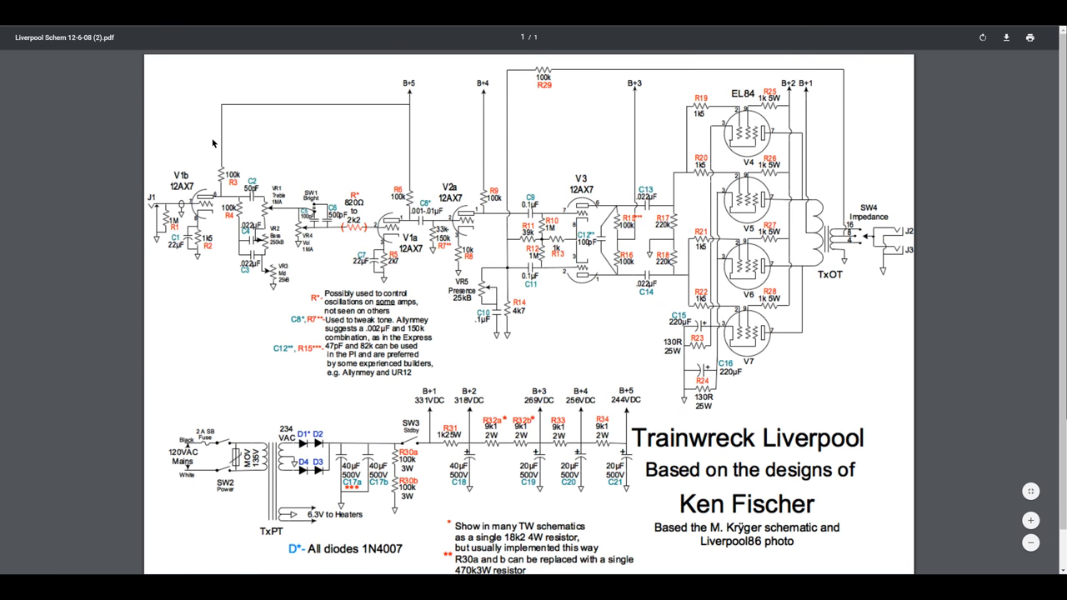
mouse_move(315, 190)
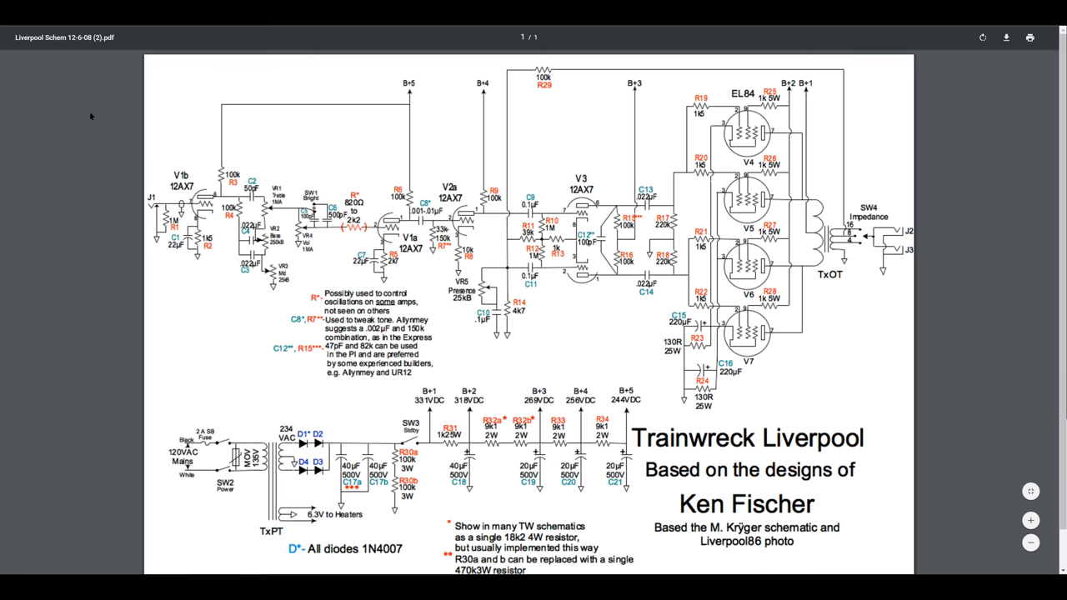
mouse_move(101, 122)
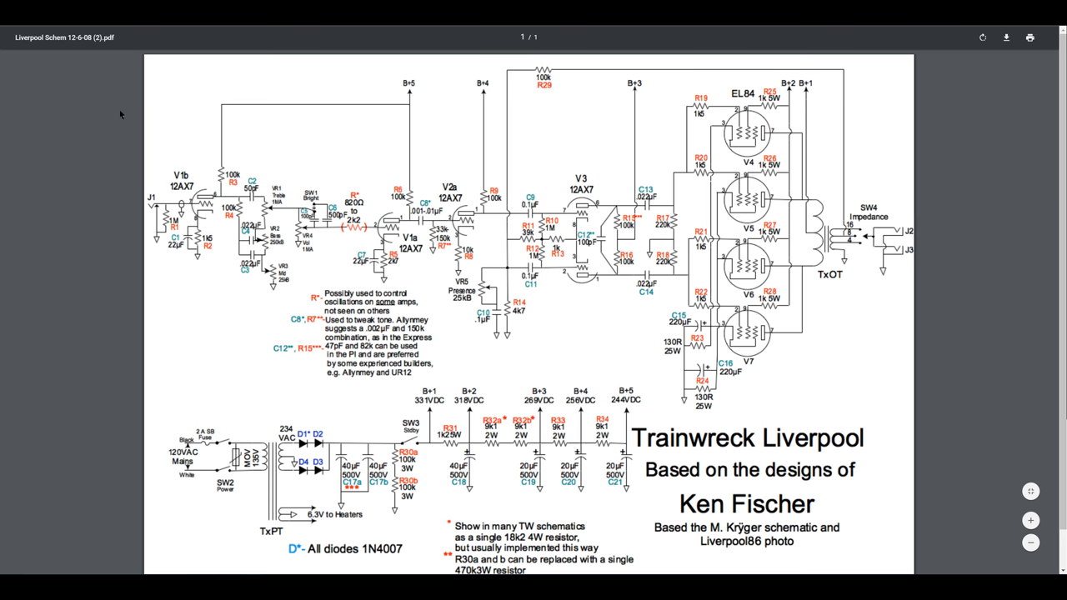
mouse_move(146, 112)
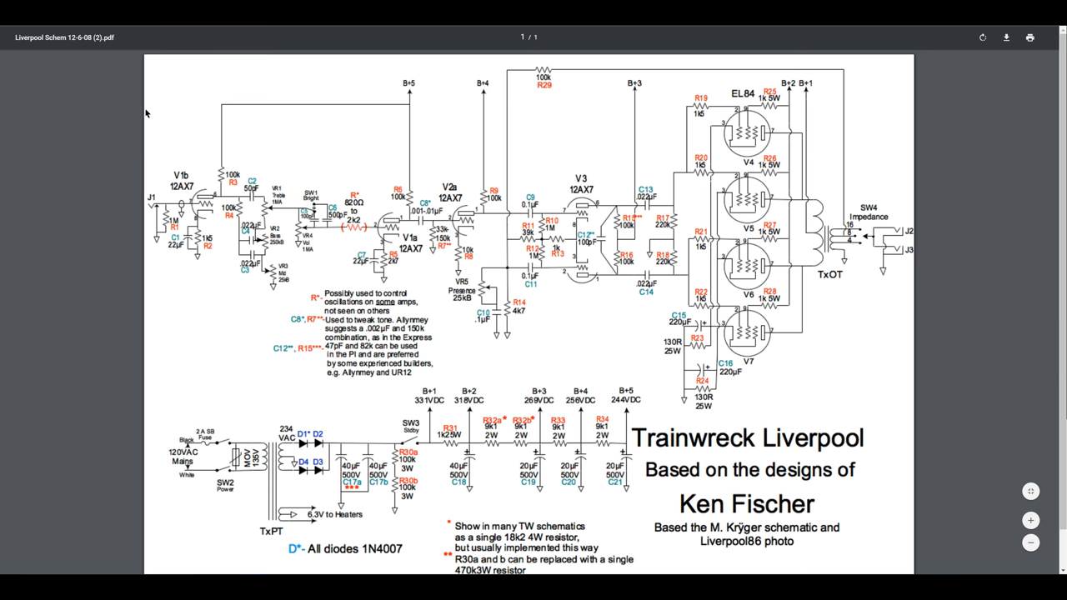
mouse_move(173, 123)
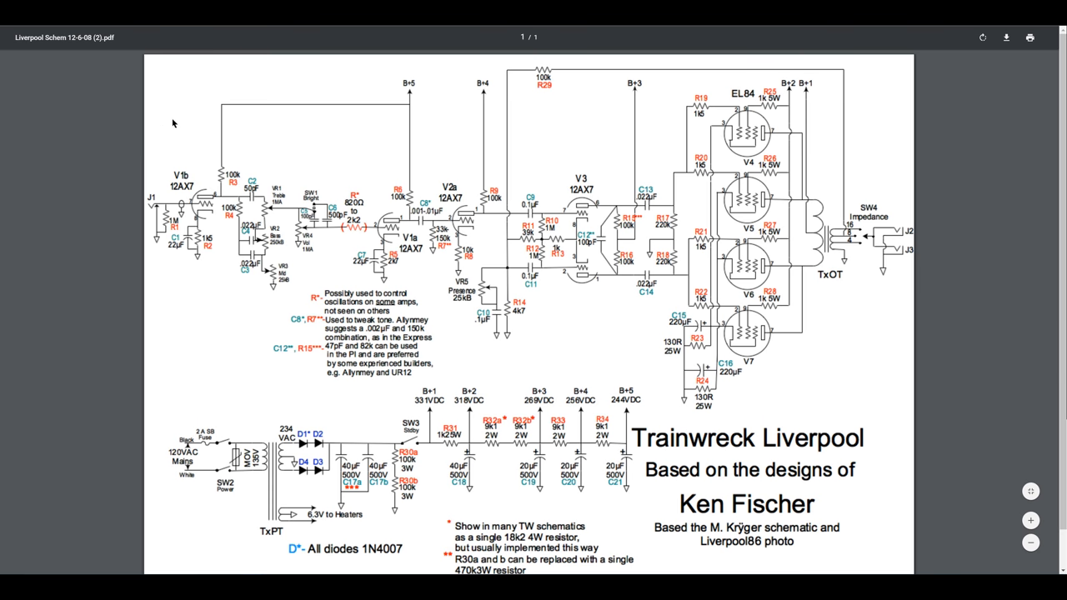
mouse_move(197, 121)
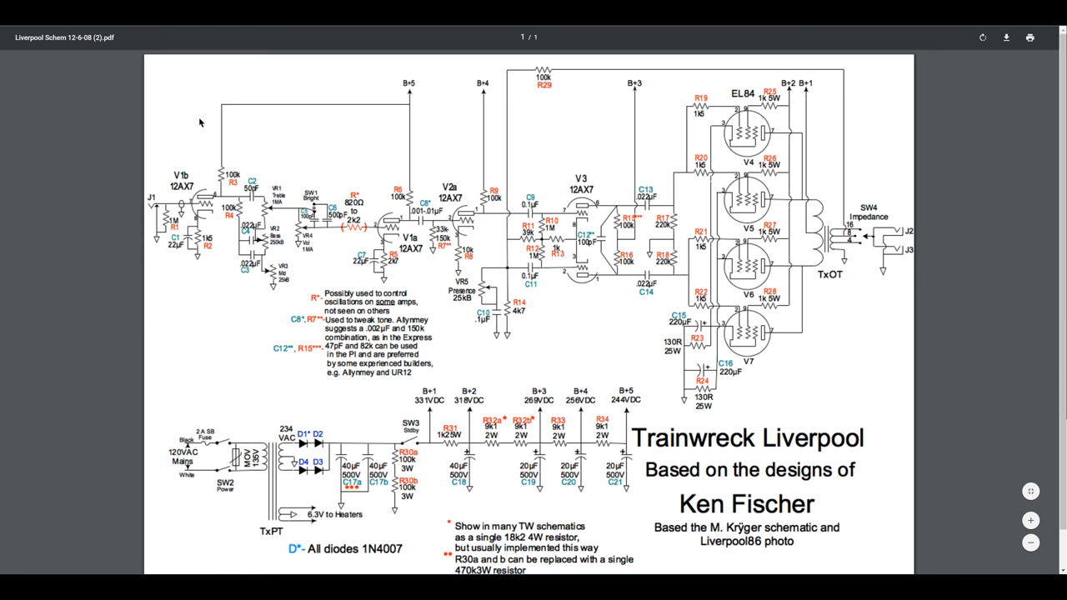
mouse_move(235, 134)
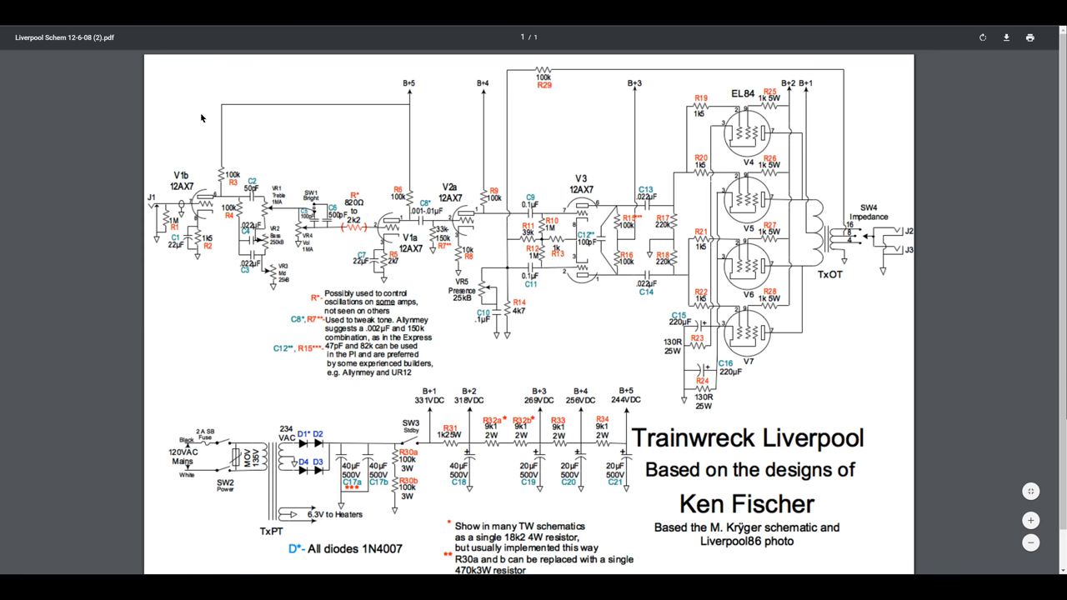
mouse_move(208, 129)
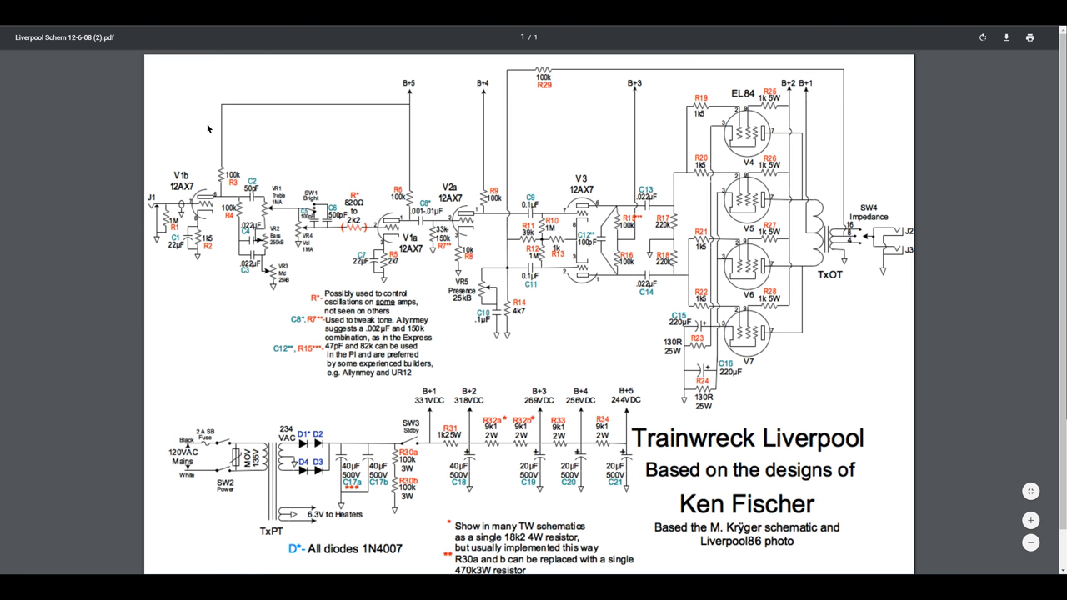
mouse_move(221, 125)
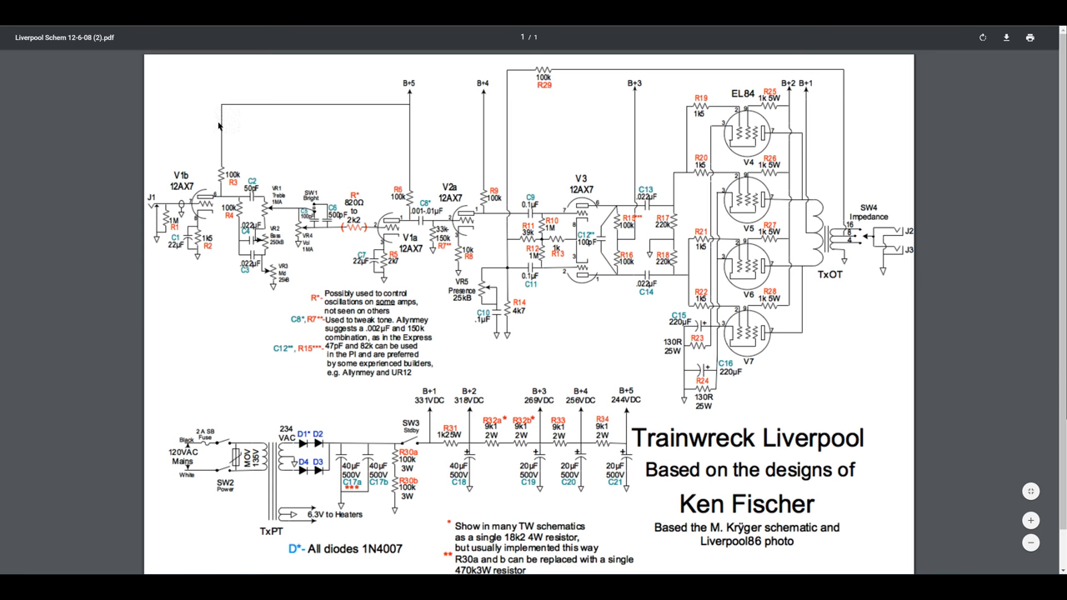
mouse_move(265, 115)
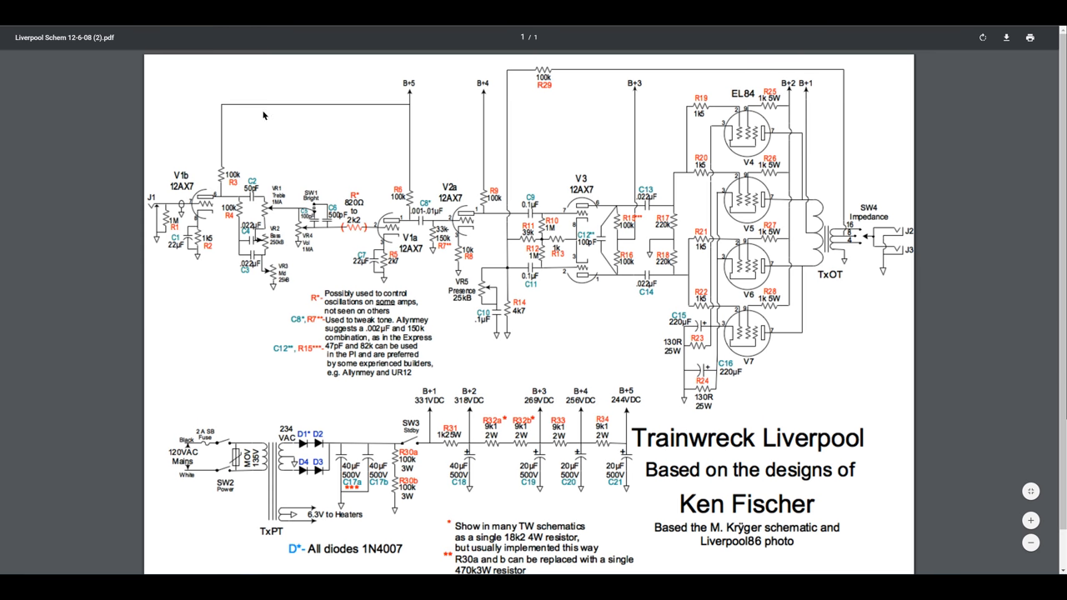
mouse_move(321, 122)
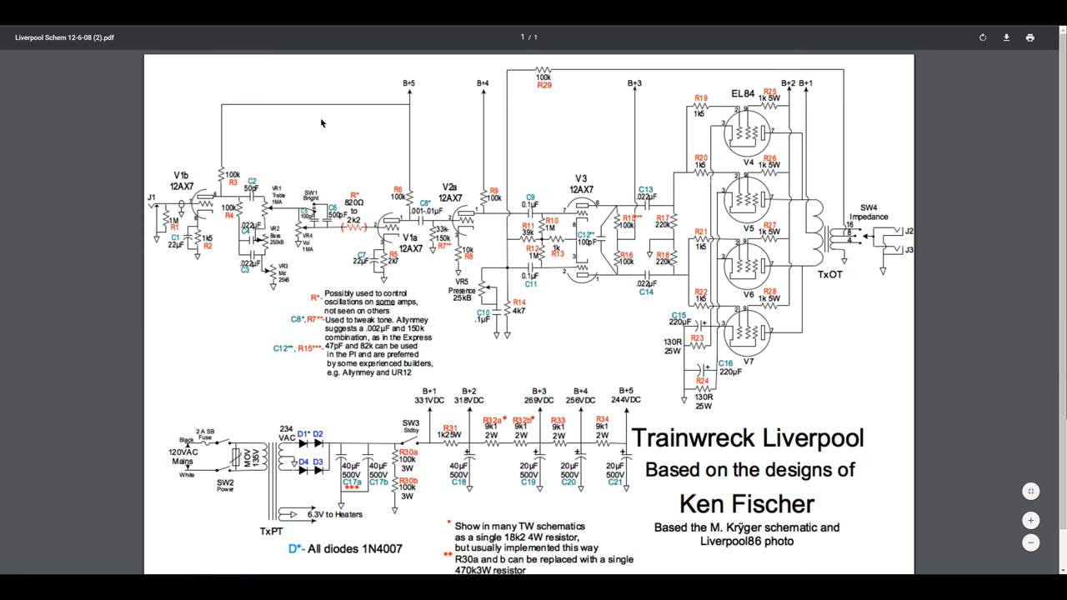
mouse_move(300, 173)
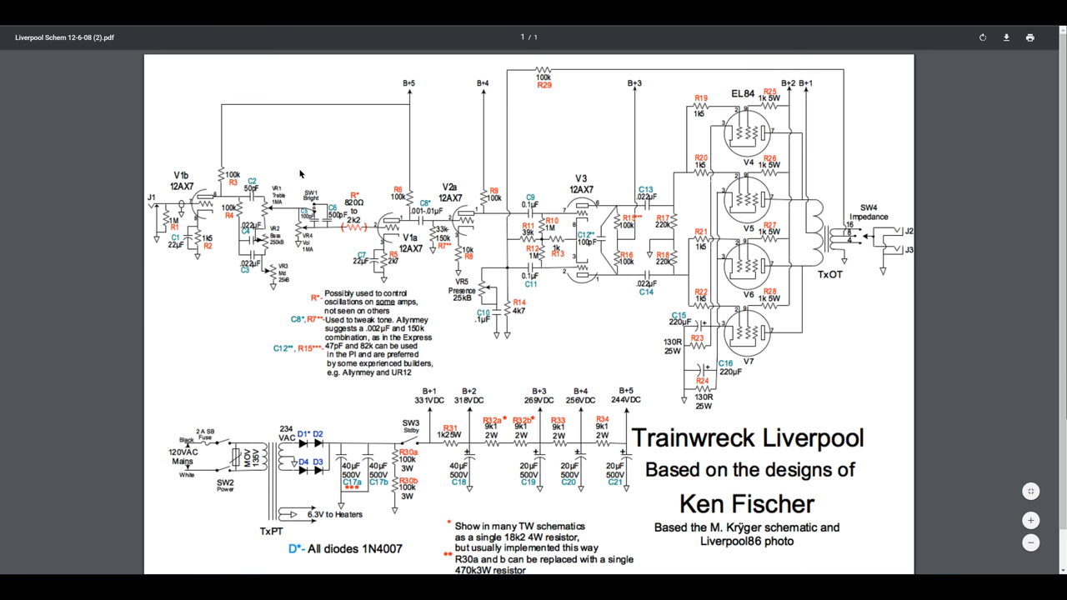
mouse_move(390, 35)
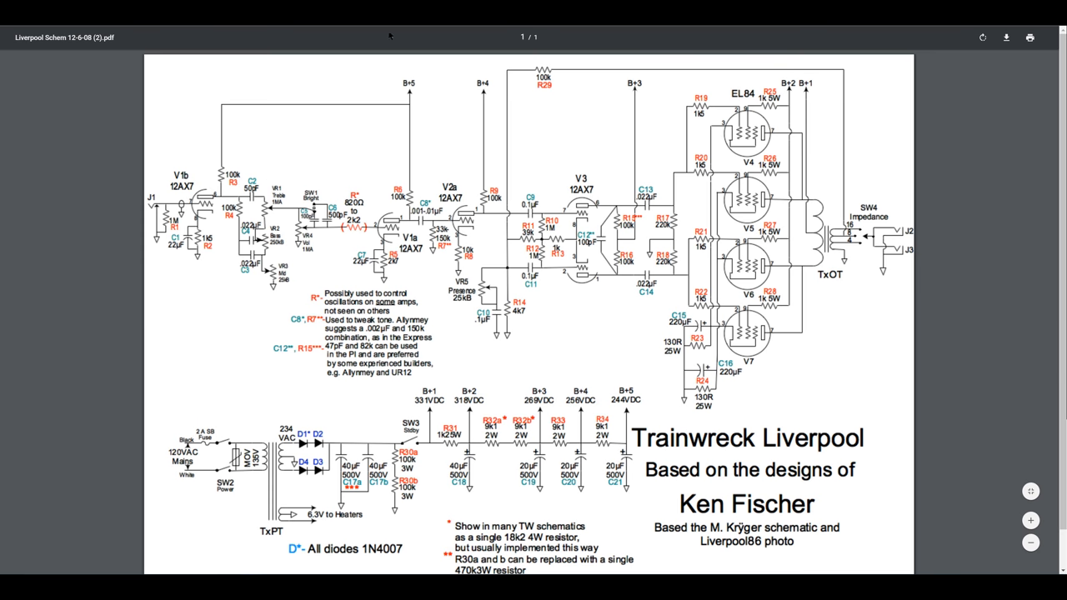
mouse_move(482, 136)
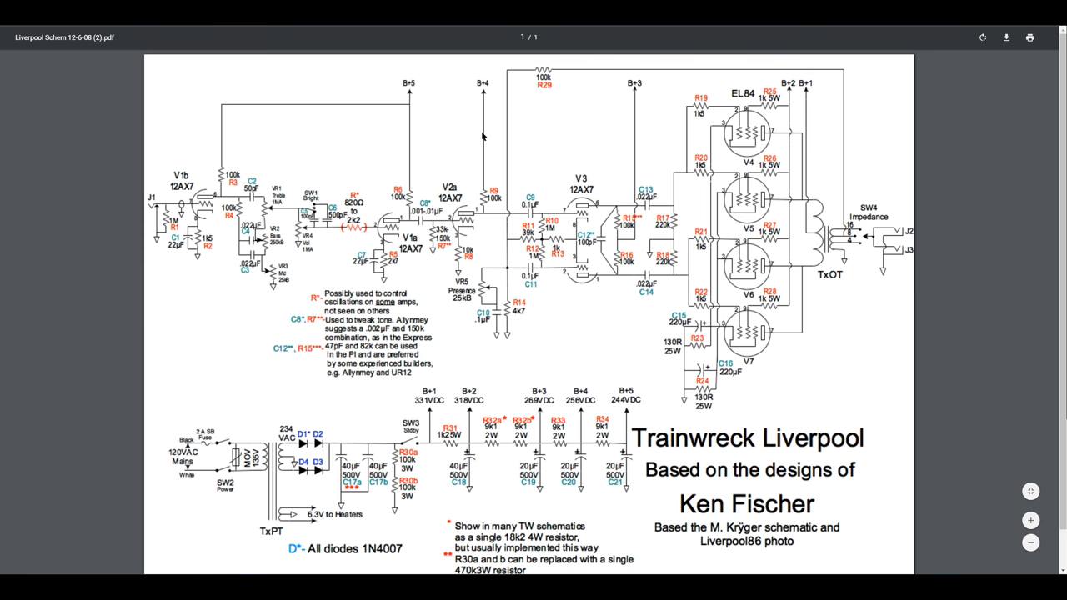
mouse_move(398, 35)
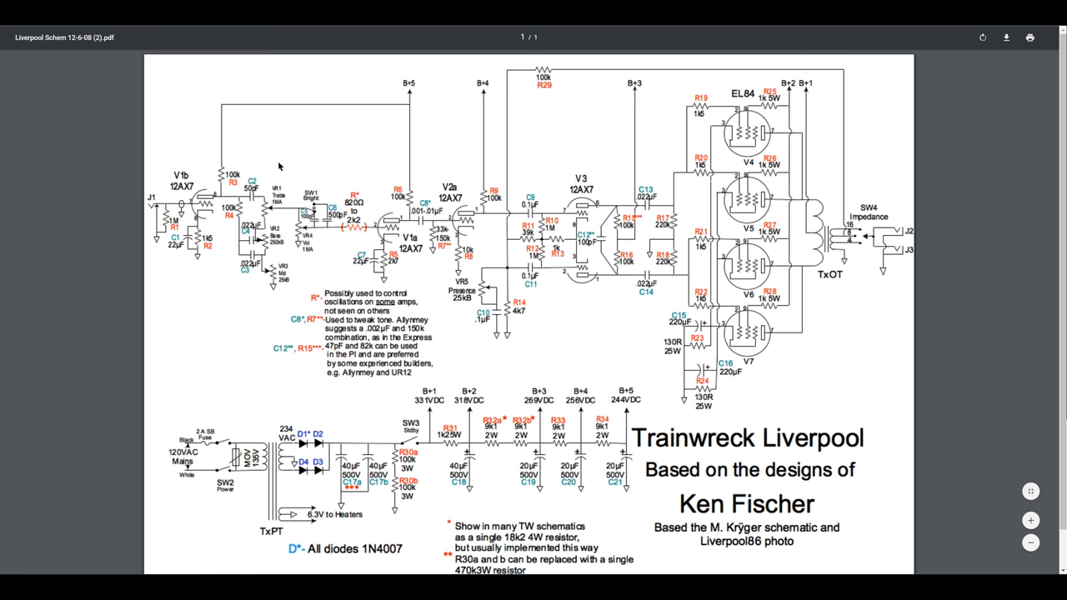
mouse_move(325, 115)
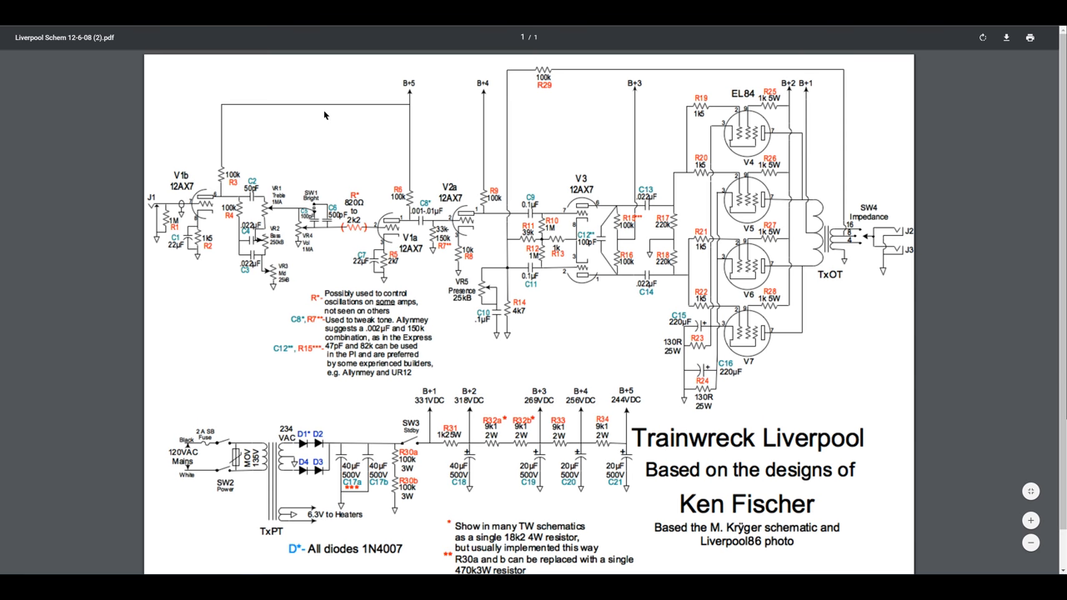
mouse_move(315, 124)
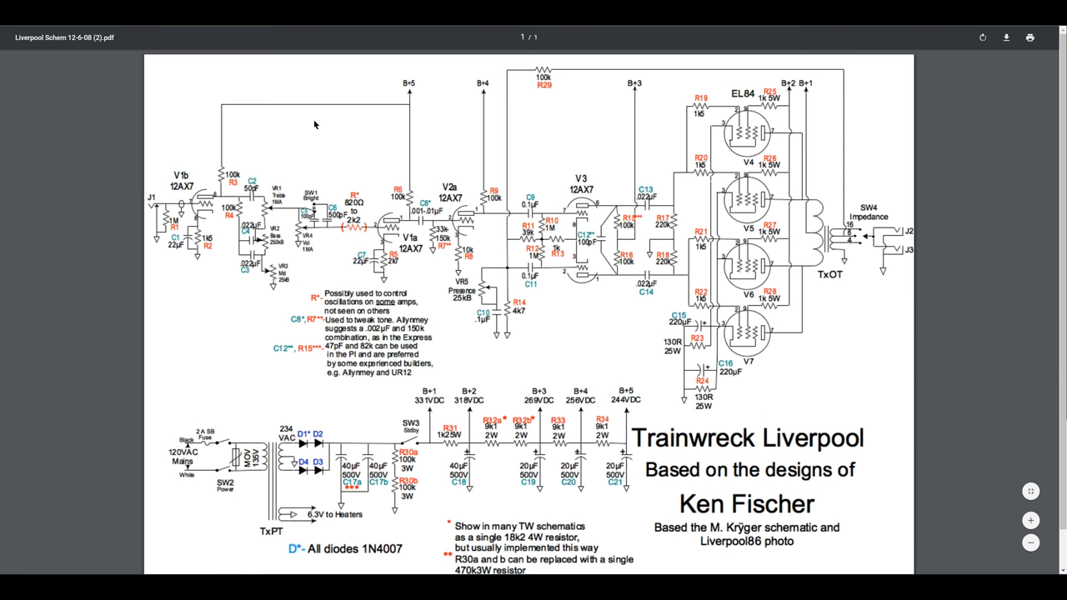
mouse_move(346, 150)
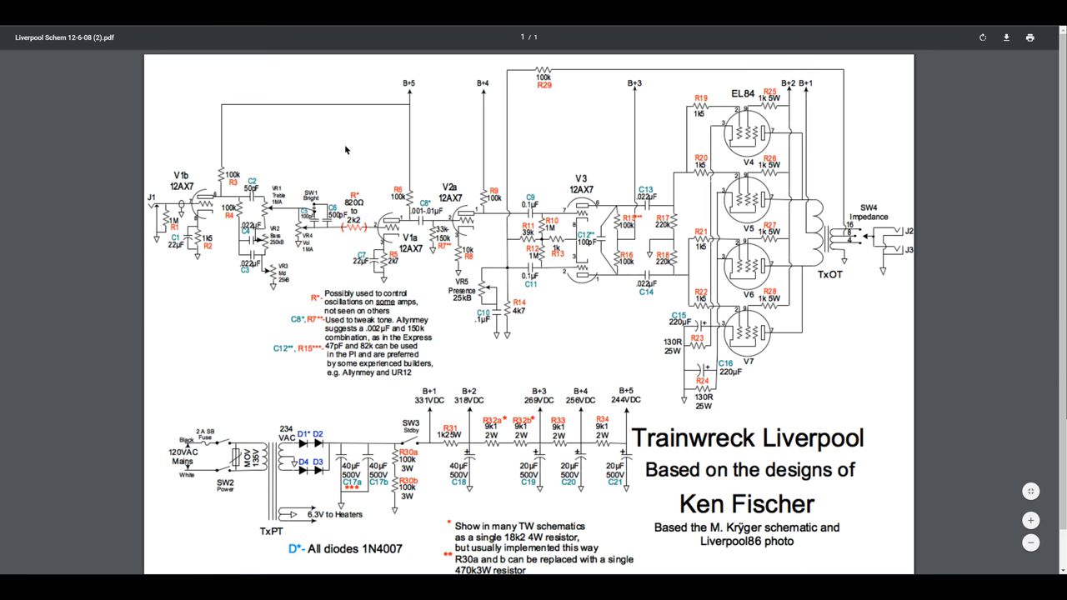
mouse_move(345, 137)
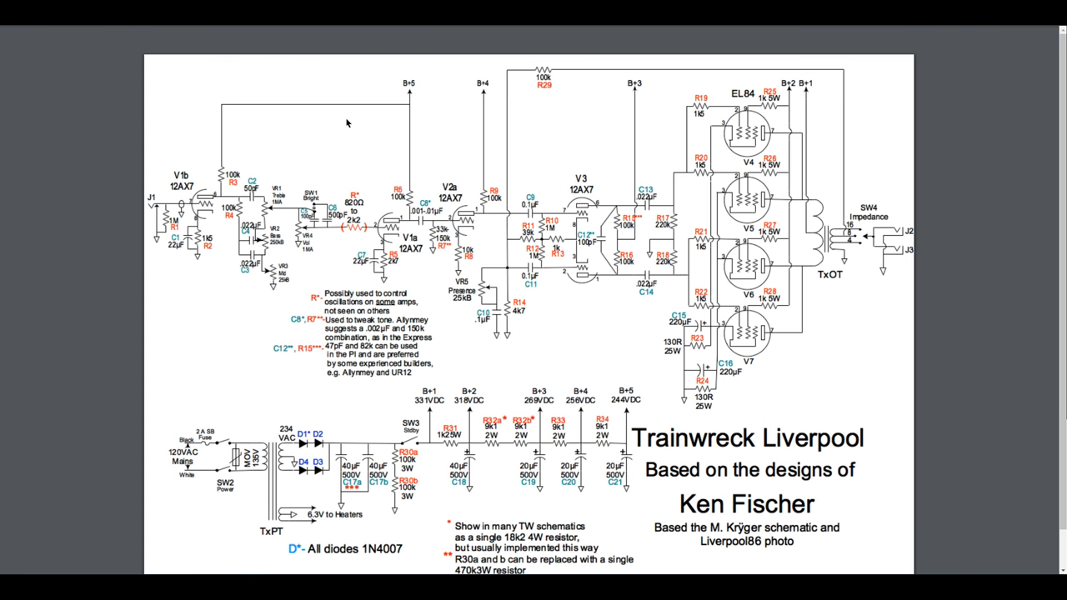
mouse_move(349, 137)
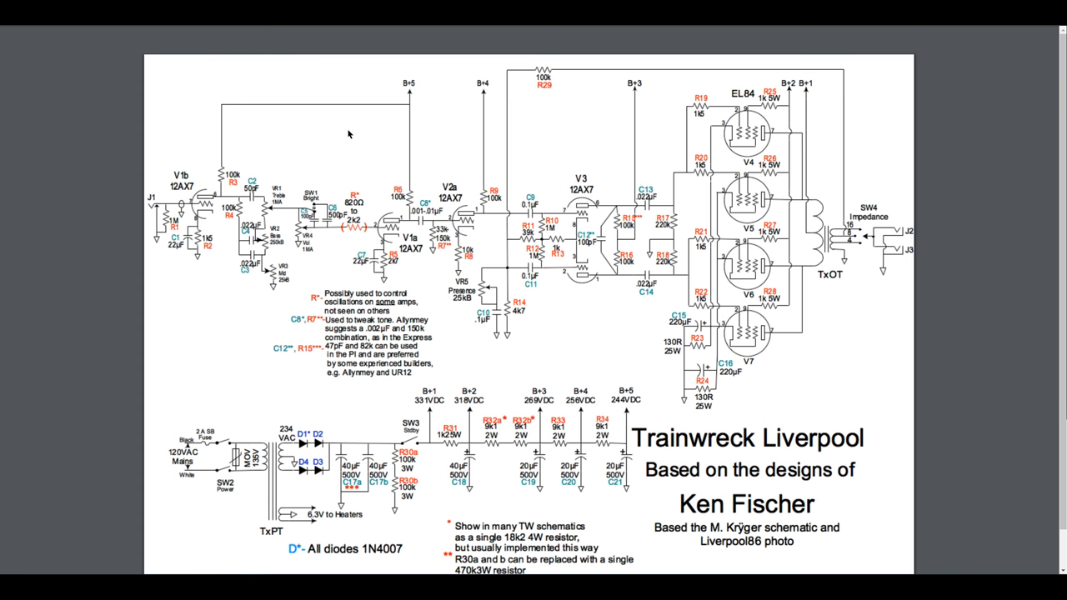
mouse_move(359, 140)
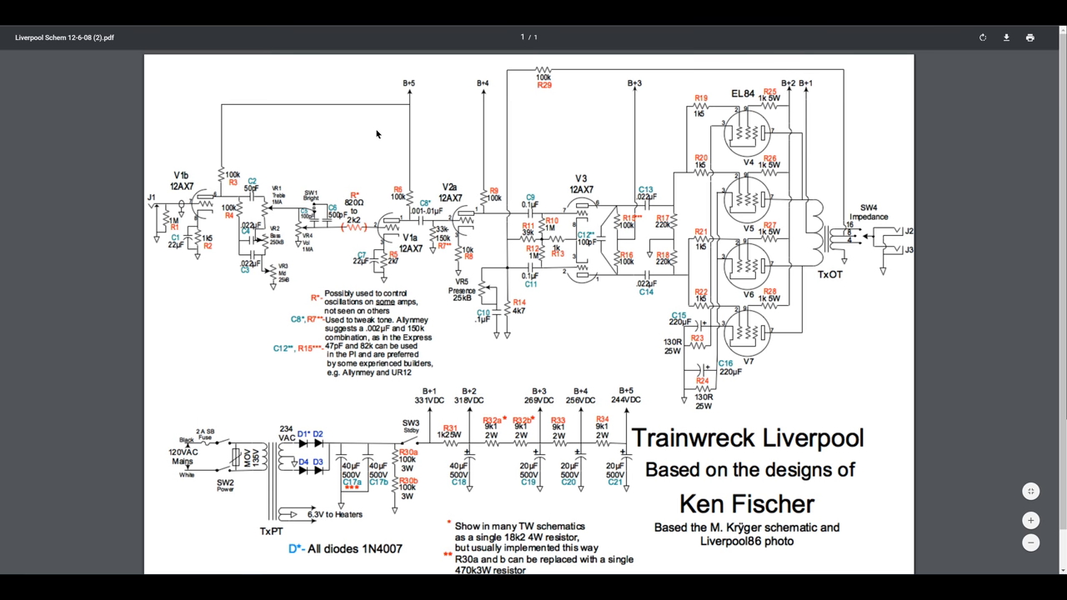
mouse_move(434, 144)
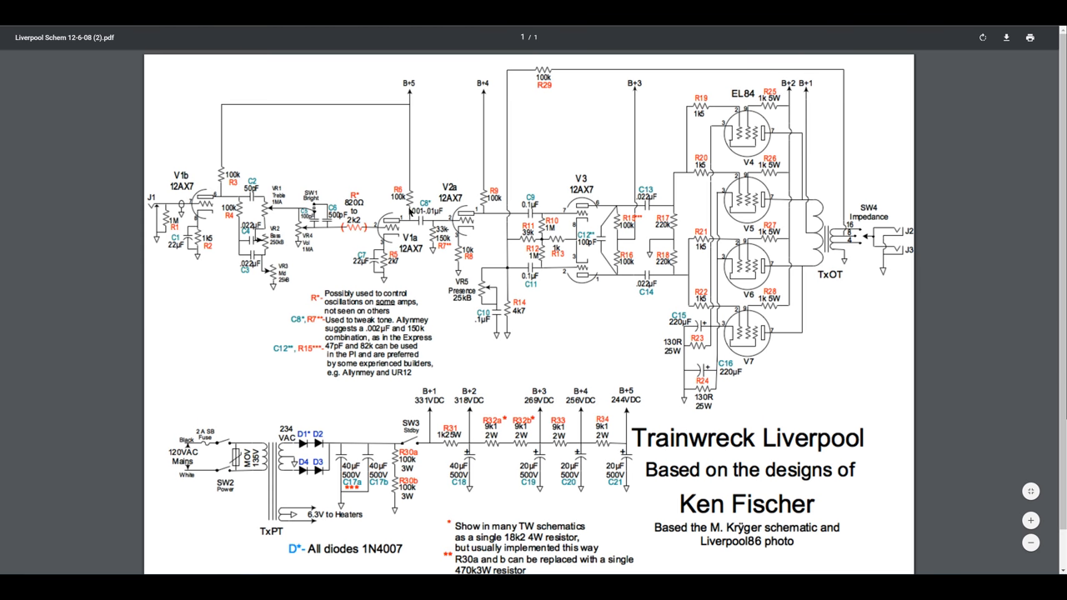
mouse_move(389, 215)
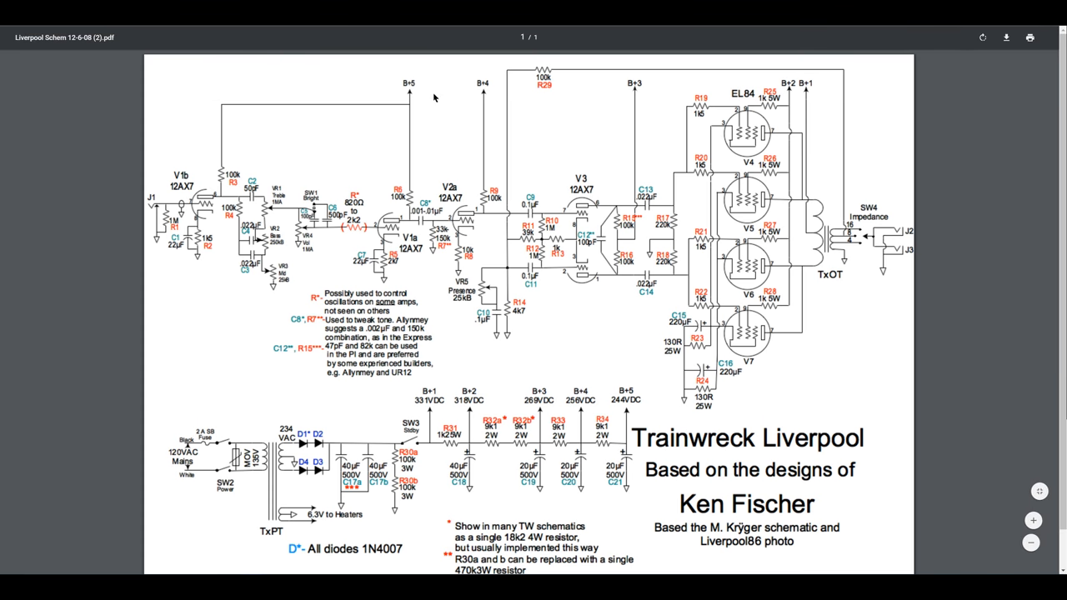
mouse_move(462, 100)
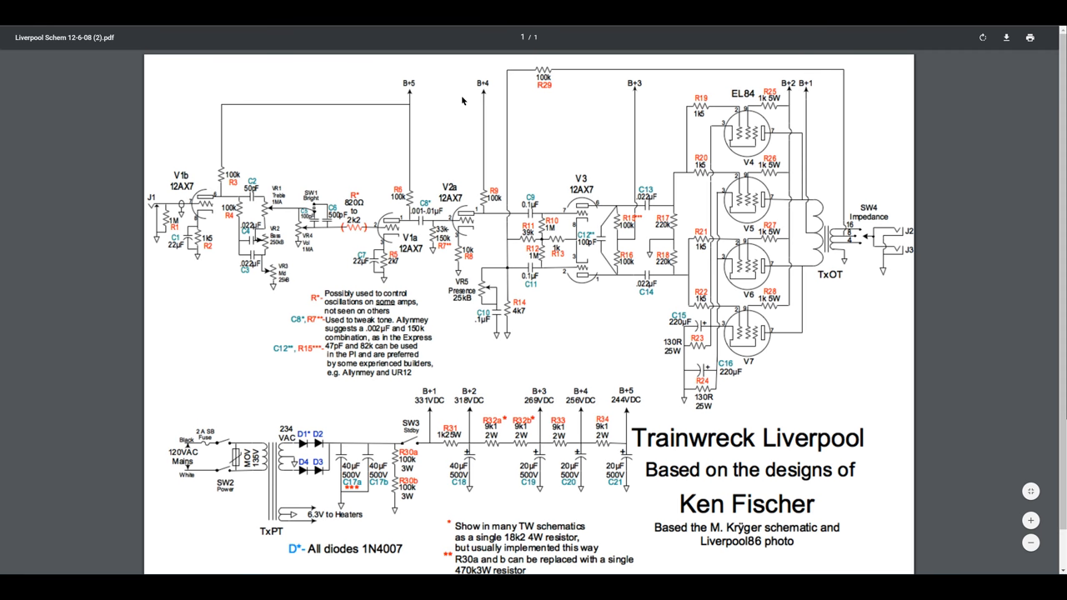
mouse_move(404, 94)
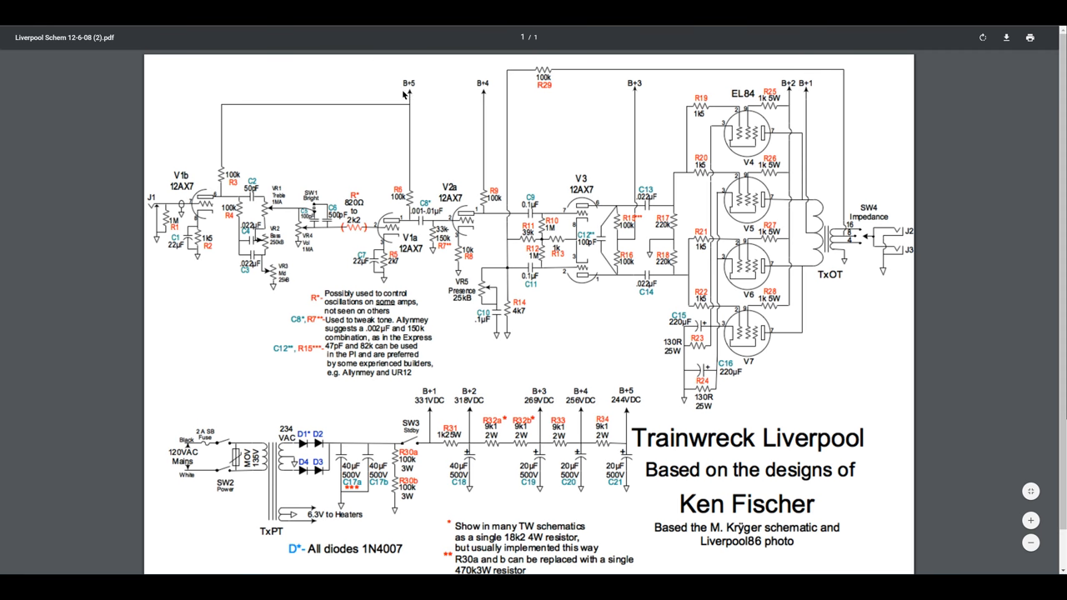
mouse_move(391, 190)
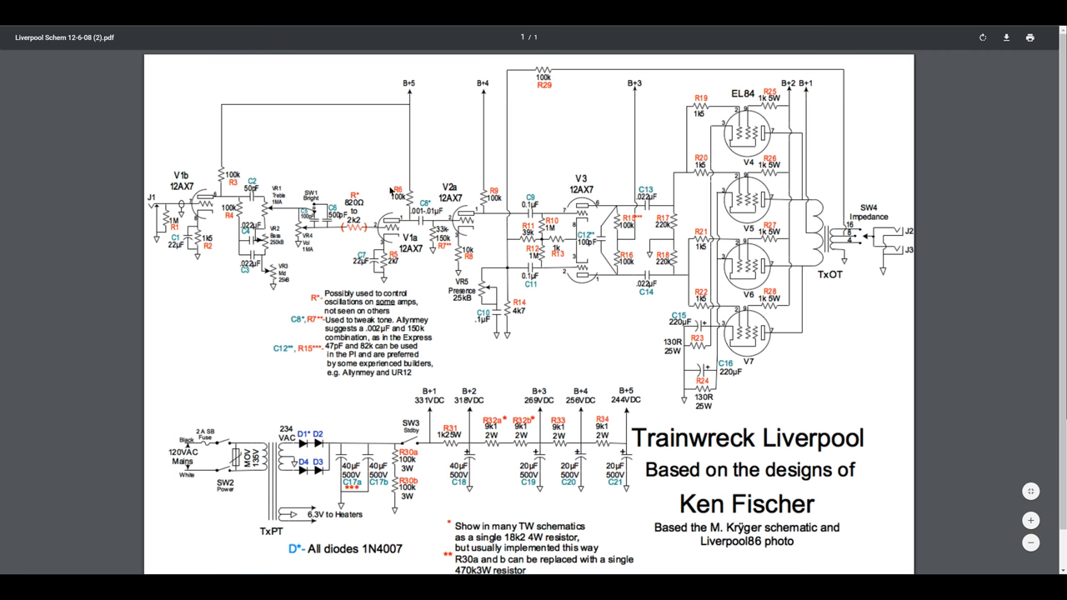
mouse_move(425, 130)
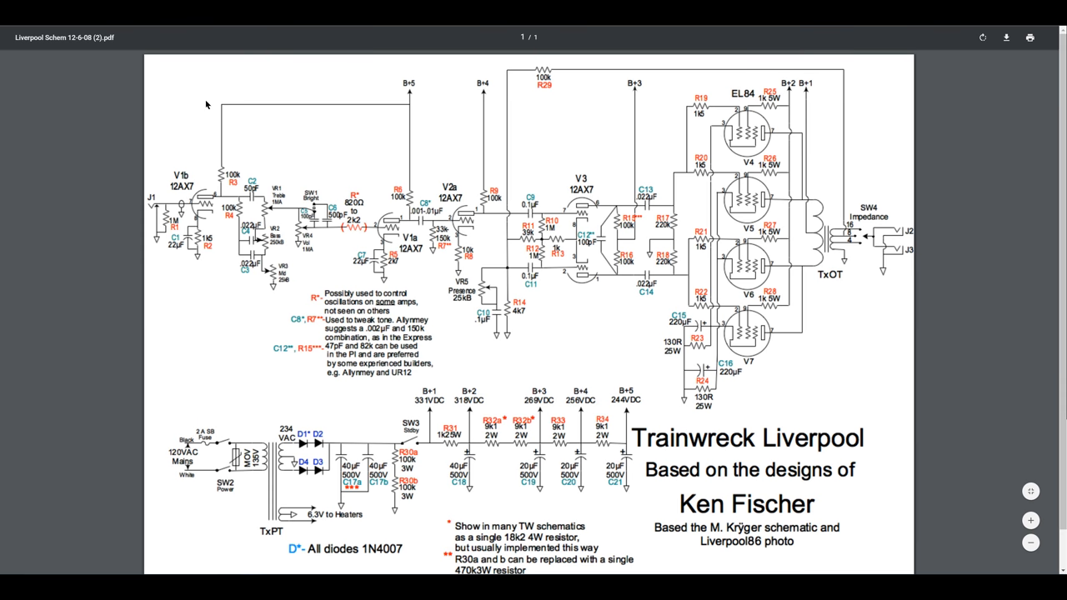
mouse_move(239, 99)
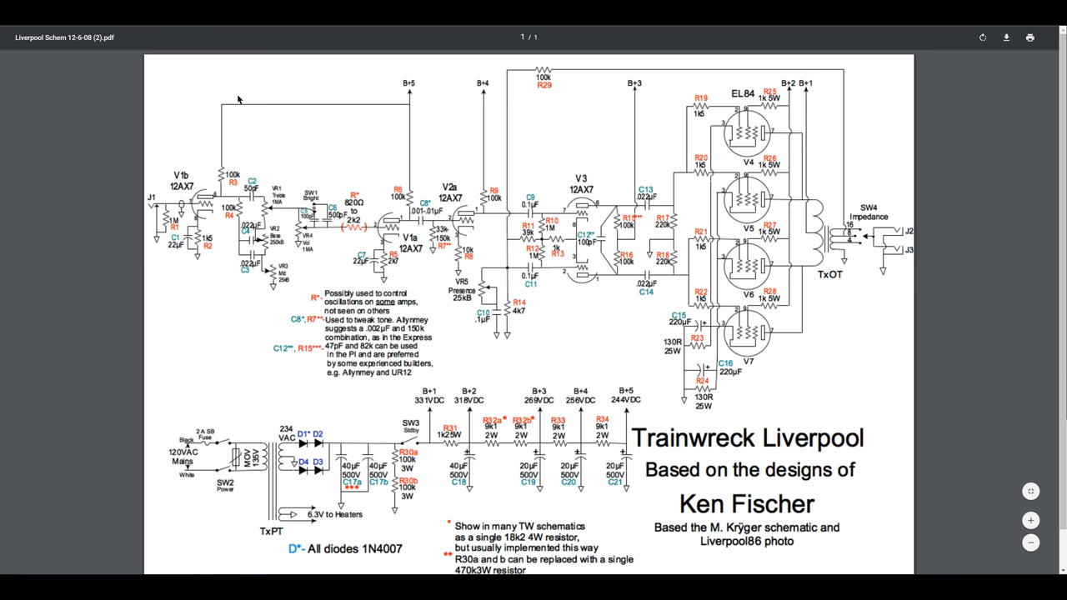